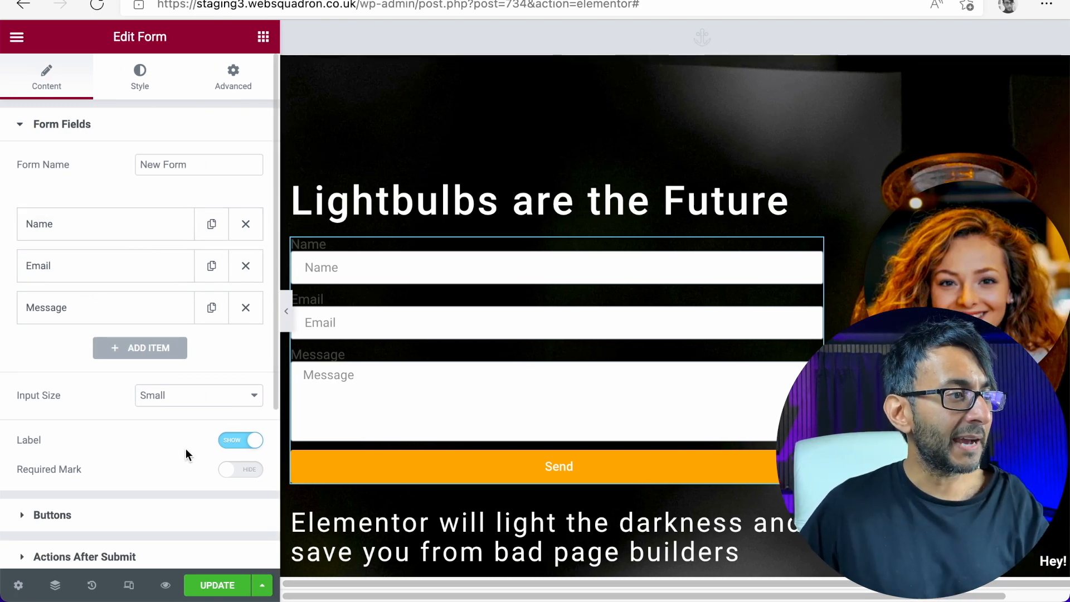
# Step: Hide the form field labels, leaving only Name, Email and Message placeholders
pyautogui.click(241, 440)
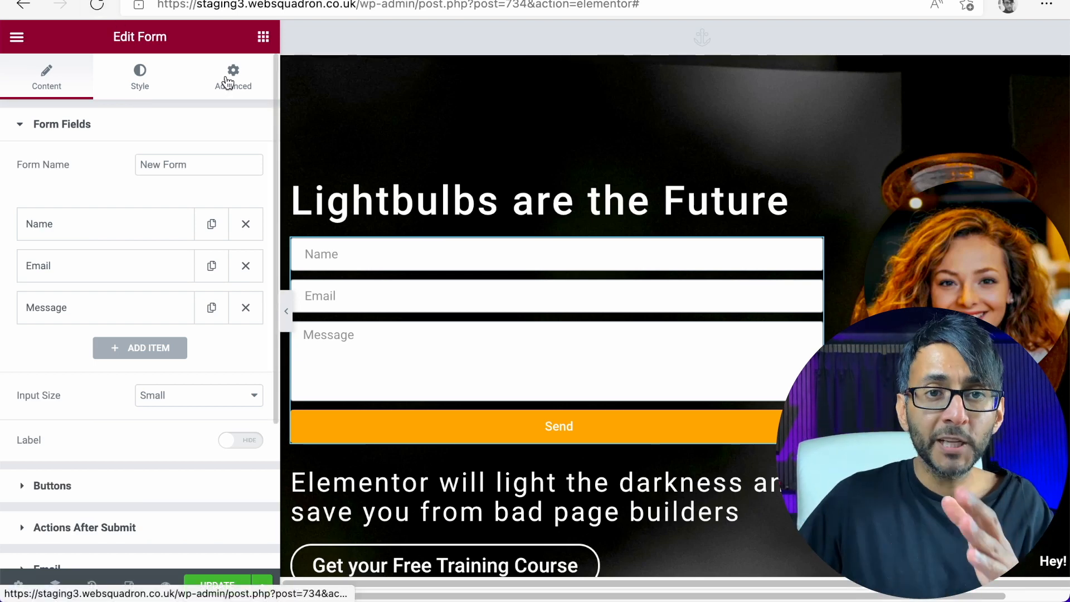
# Step: Add the CSS class 'formx' to the form widget's Advanced settings
pyautogui.click(232, 76)
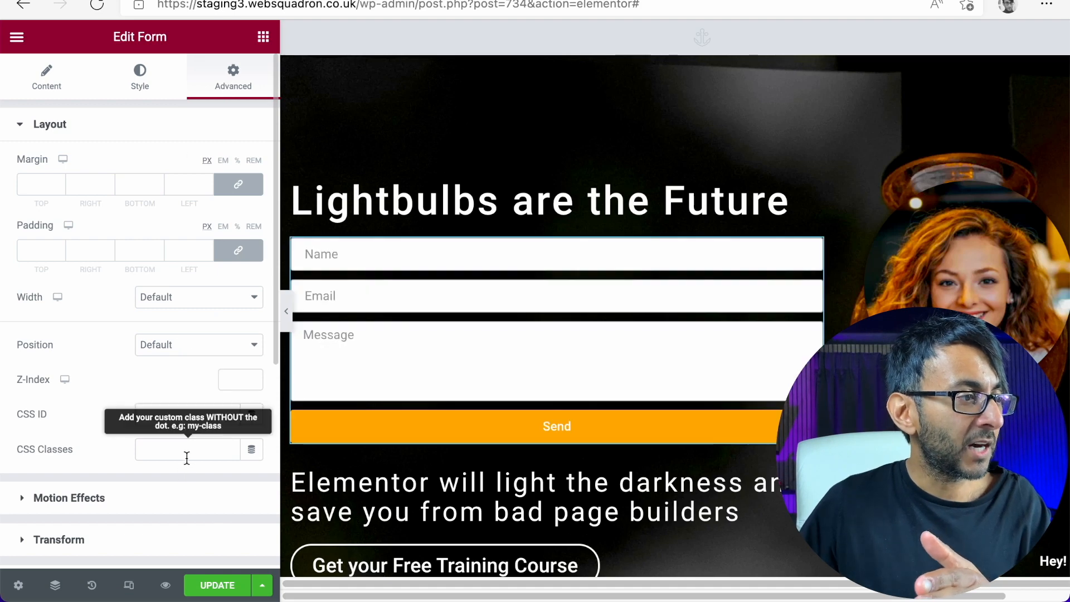
pyautogui.write('formx')
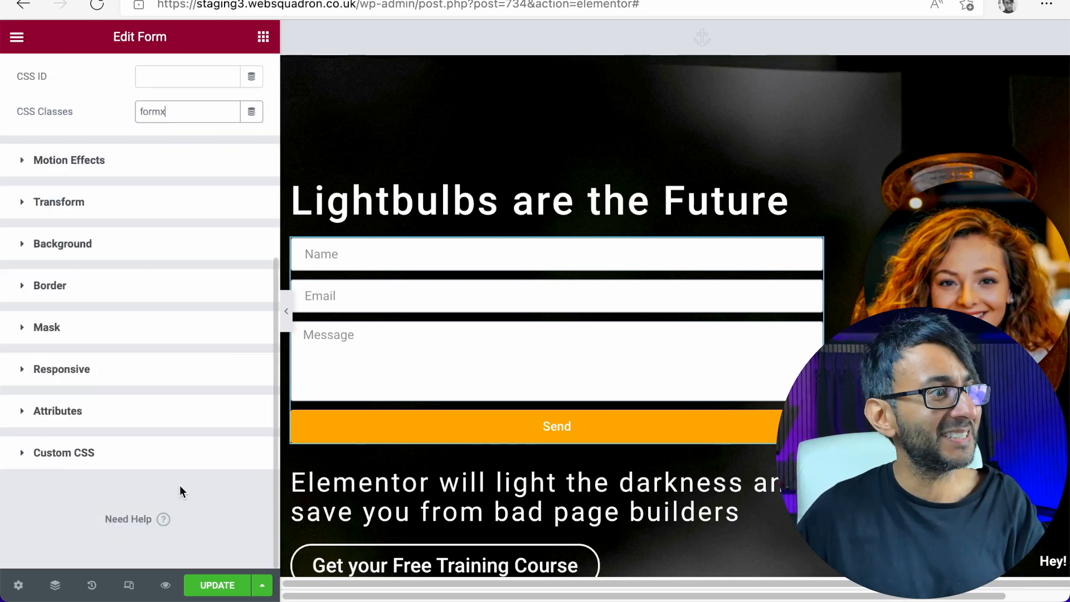
# Step: Add Custom CSS rules targeting .formx field groups to place Message beside Name and Email
pyautogui.click(63, 453)
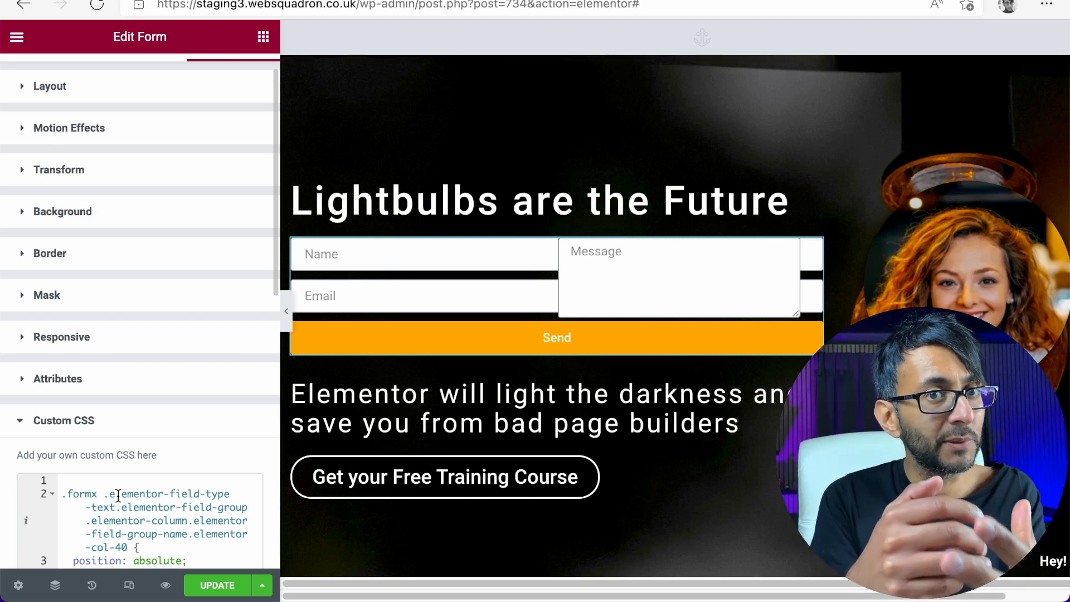
pyautogui.scroll(-3)
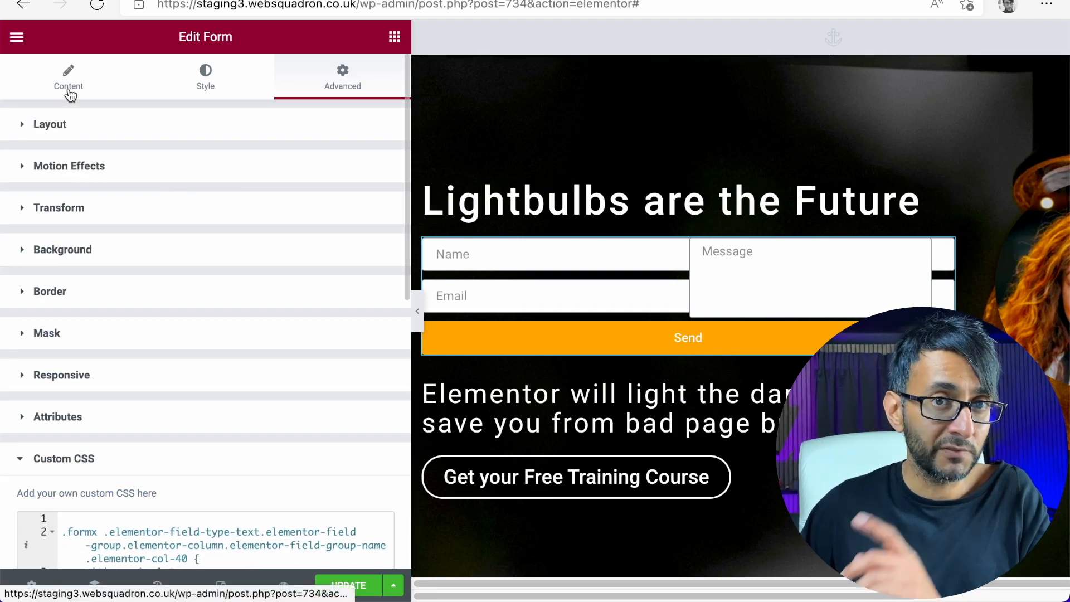
# Step: Set the Name and Email fields' column width to 40% each
pyautogui.click(68, 75)
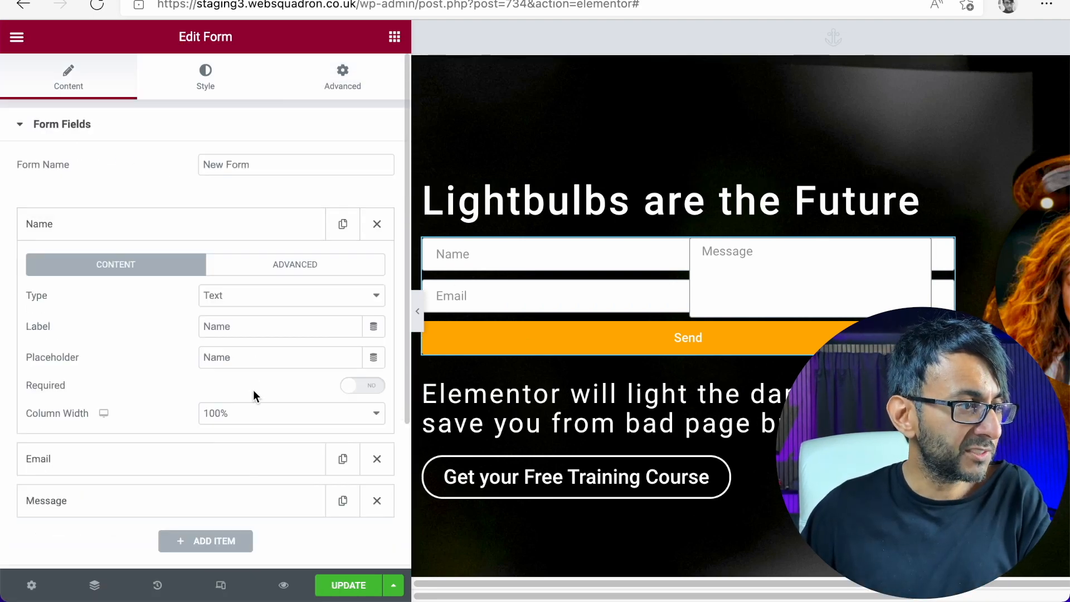
pyautogui.click(292, 413)
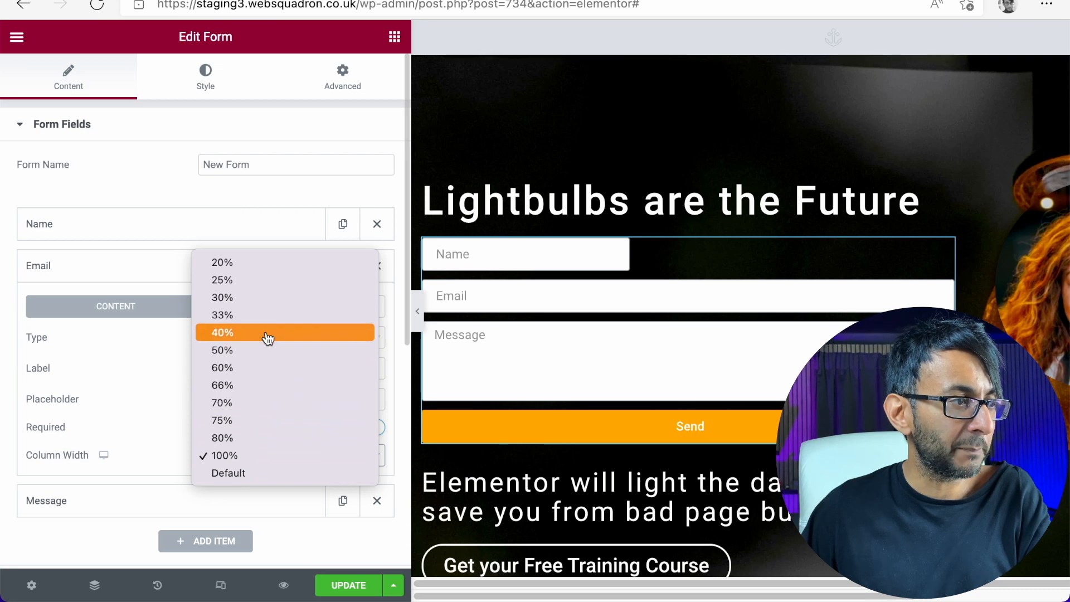
pyautogui.click(222, 333)
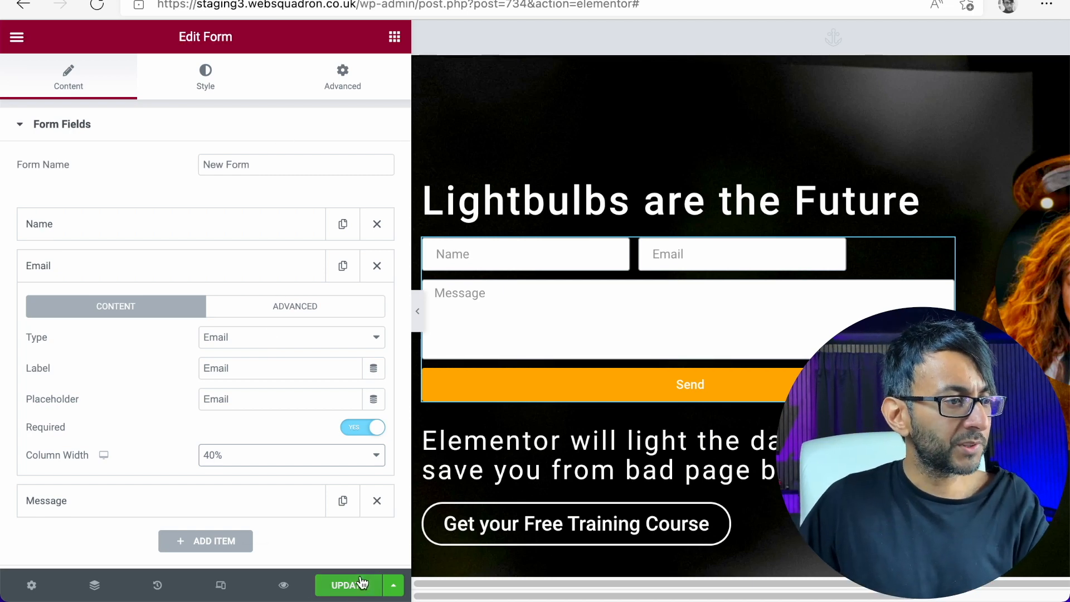
# Step: Update the page to save the form changes
pyautogui.click(349, 585)
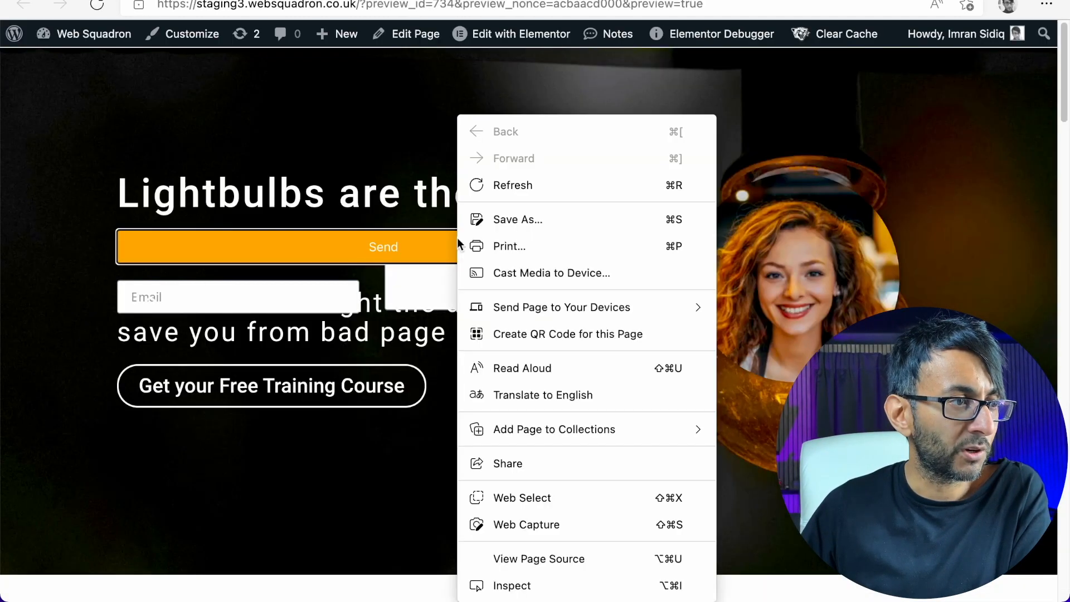
# Step: Return from the live preview to the Elementor editor tab in Edge
pyautogui.click(511, 601)
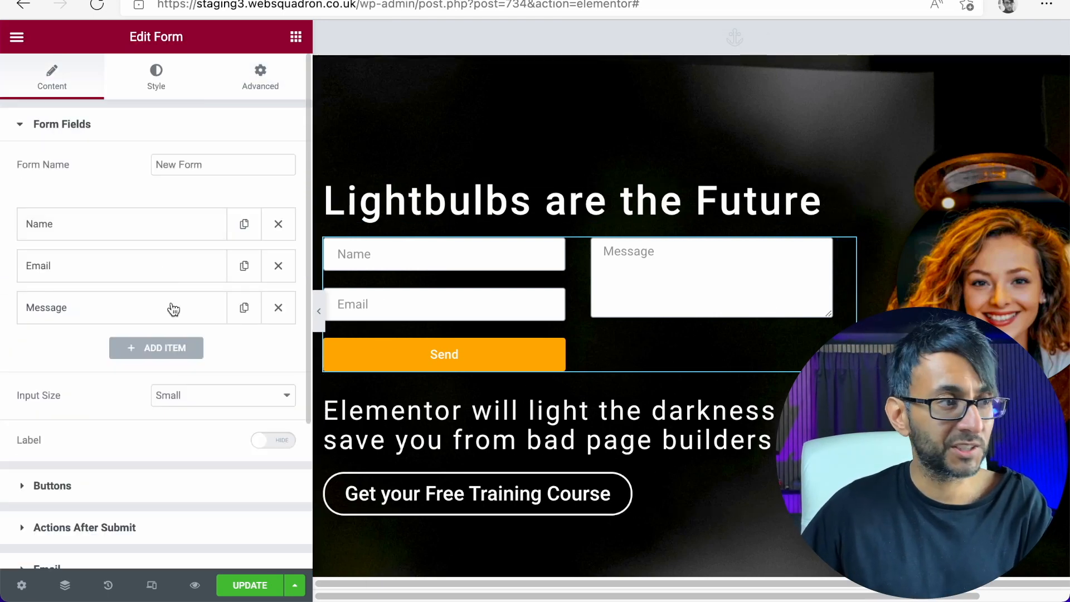
# Step: Set the Message field to 7 rows and update the page
pyautogui.click(111, 308)
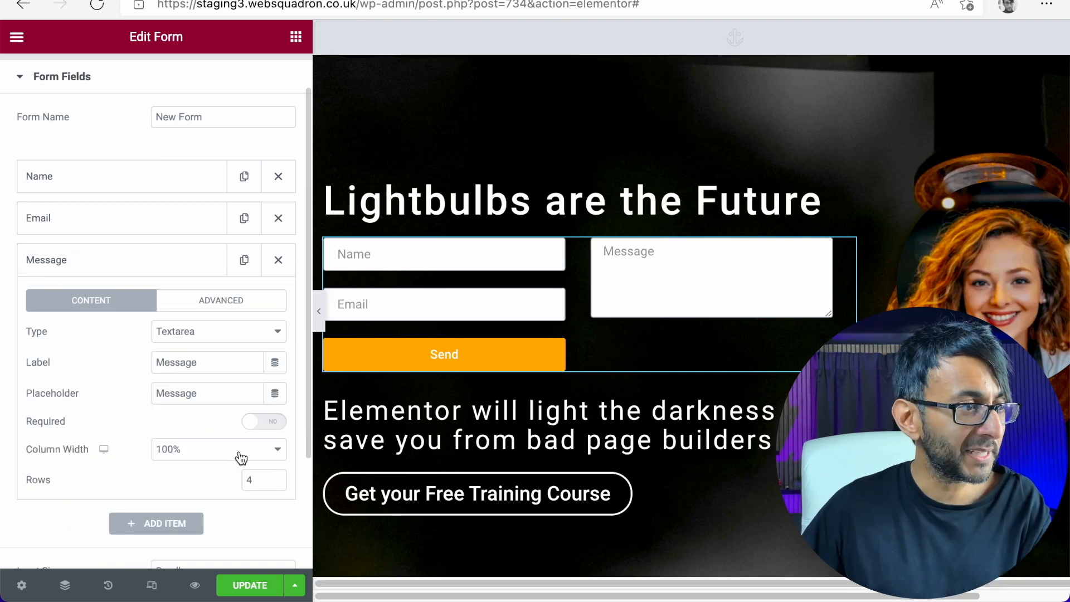
pyautogui.write('7')
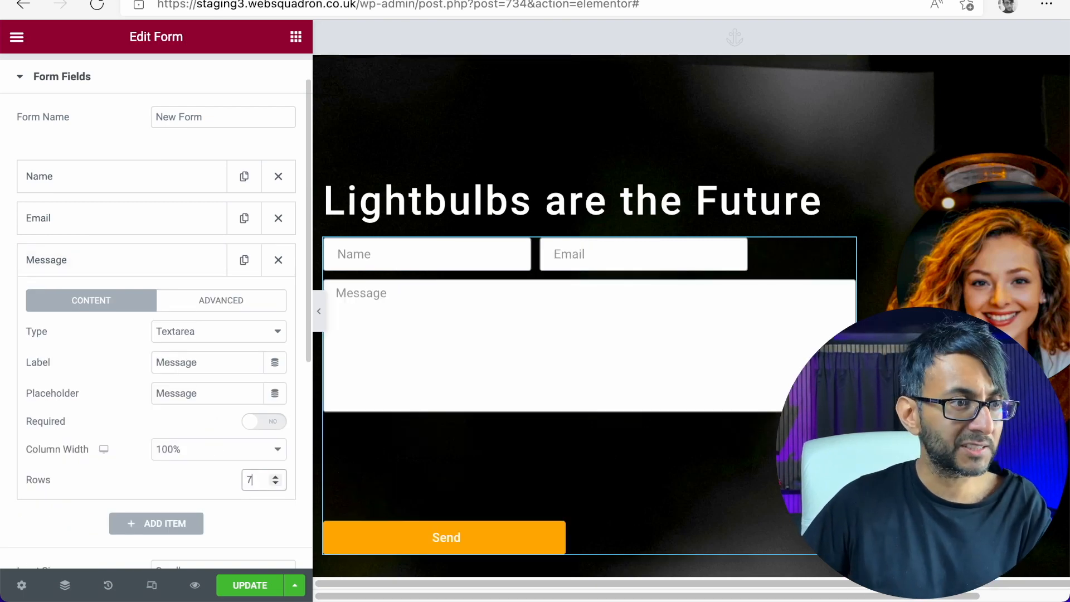
pyautogui.click(250, 585)
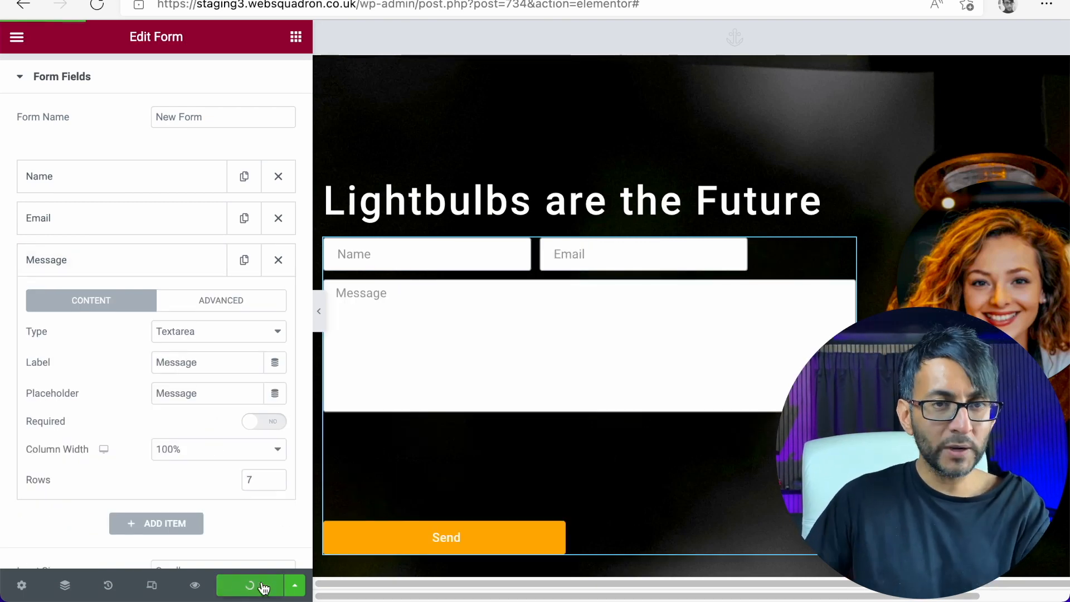
pyautogui.click(257, 585)
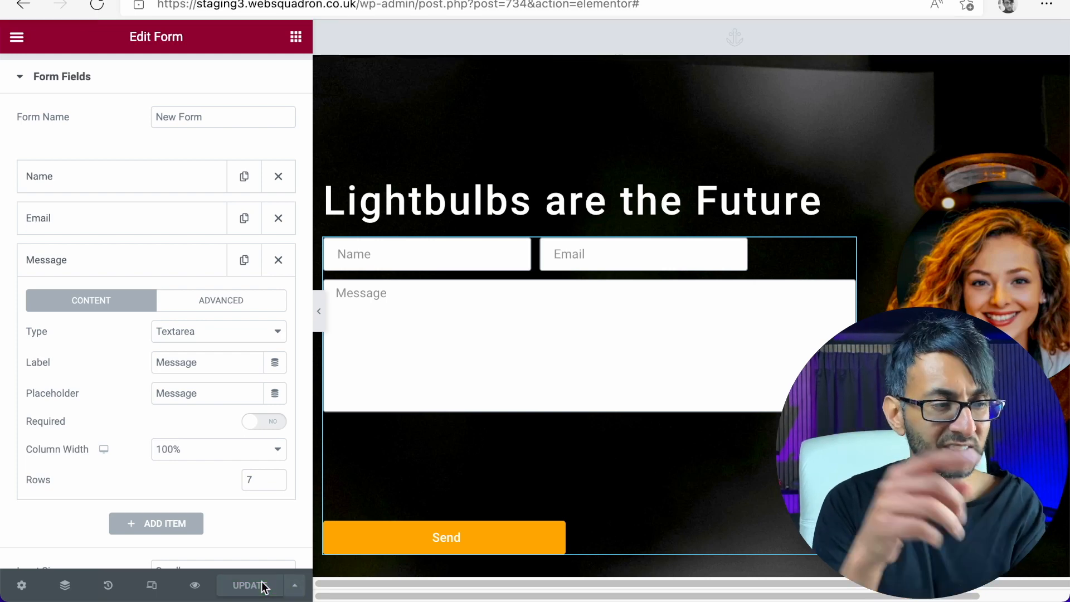